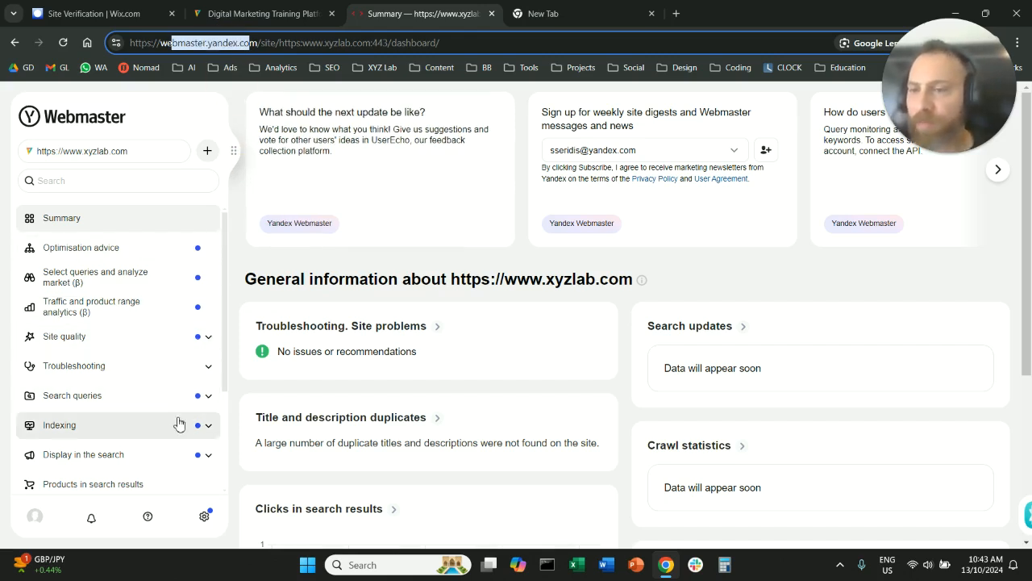
- Go to Indexing › Sitemap files for xyzlab.com in the sidebar
click(59, 425)
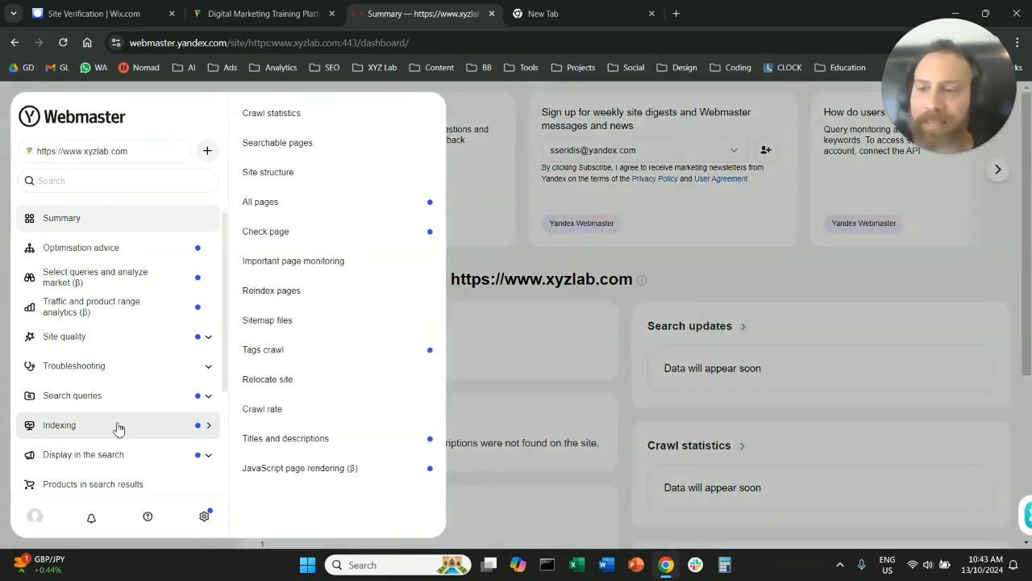
mouse_move(267, 379)
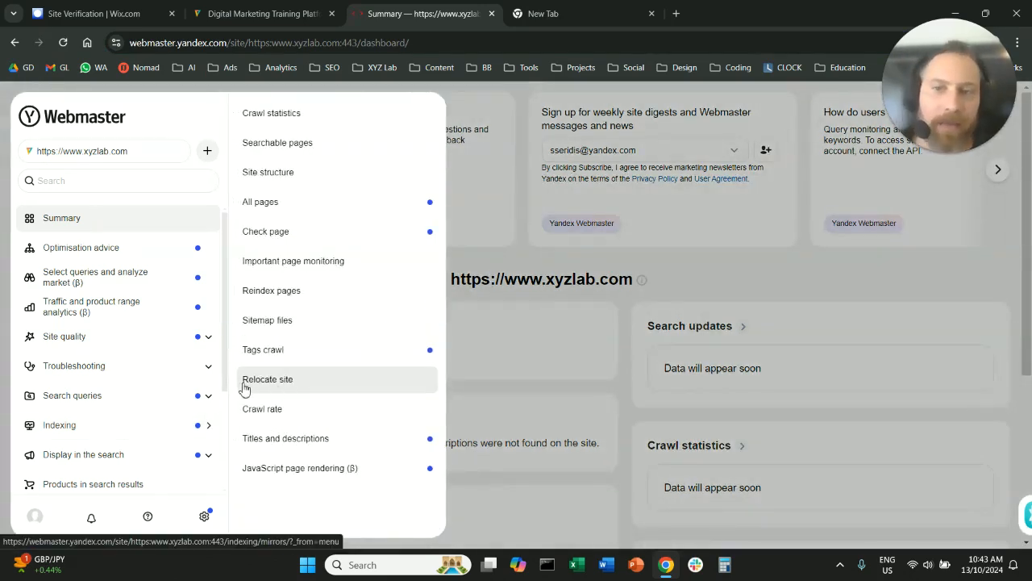
mouse_move(313, 320)
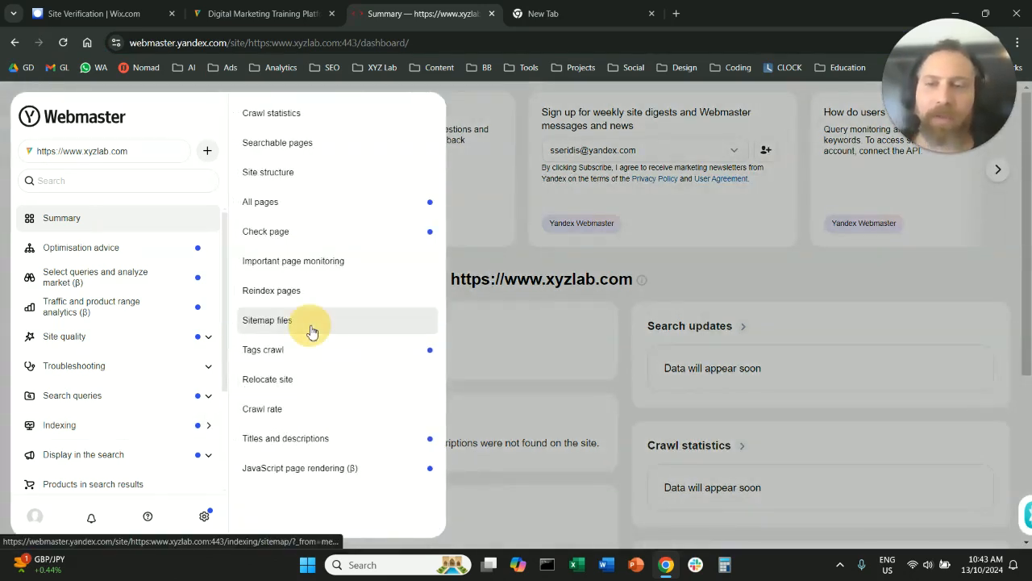
click(266, 320)
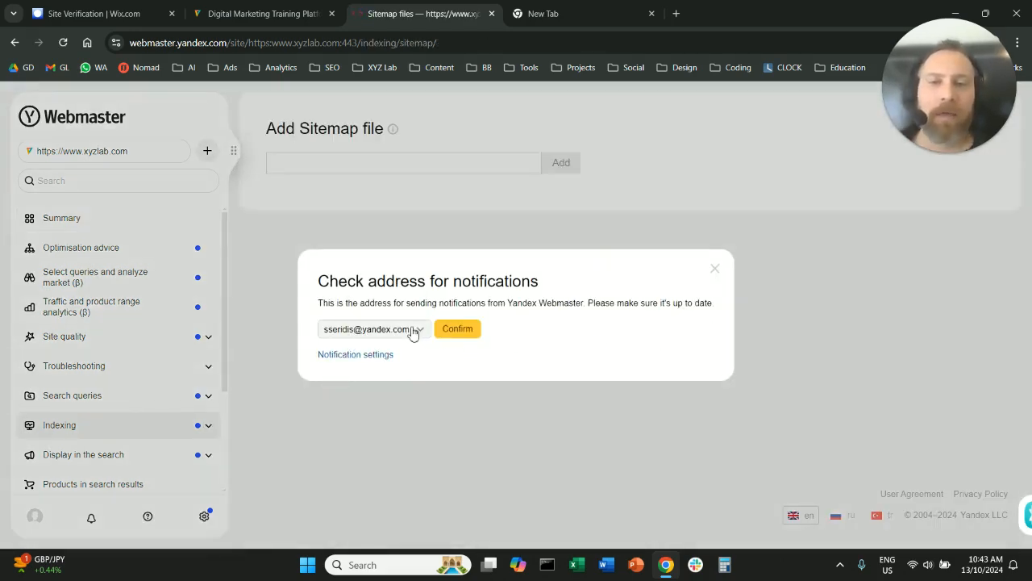
- Confirm 'Don't send email notifications' and focus the empty Add Sitemap file field
click(385, 328)
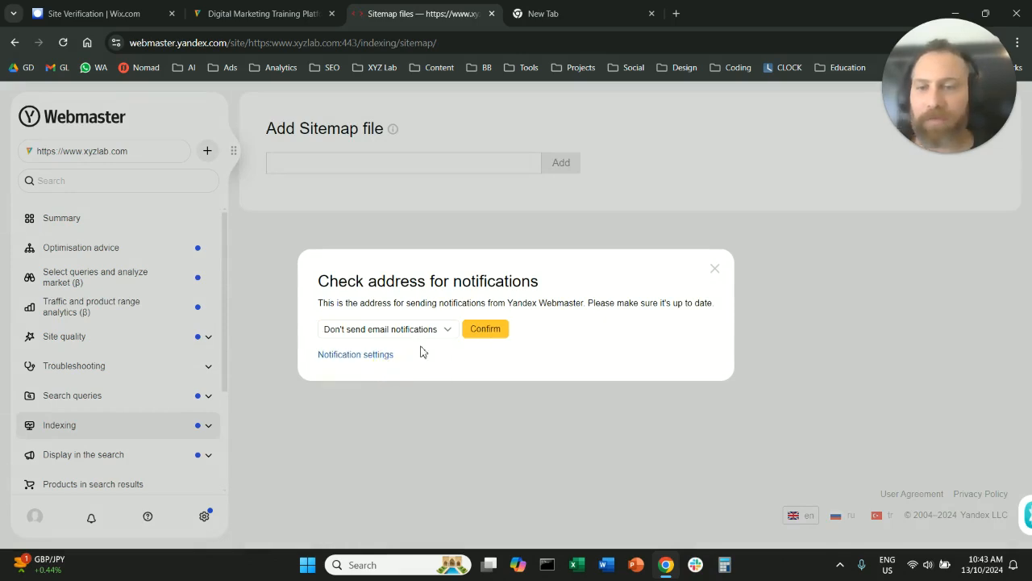
click(485, 328)
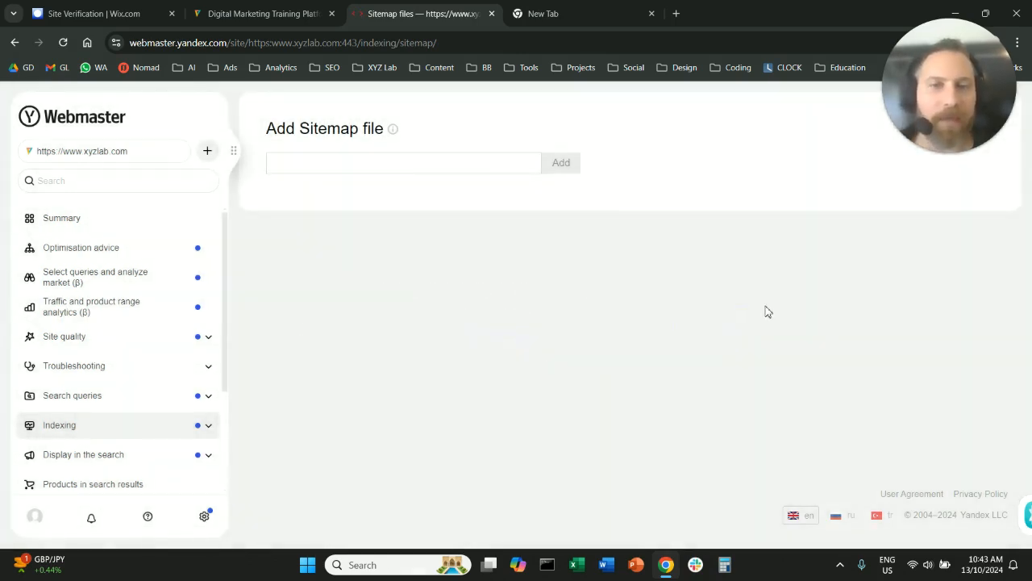
click(394, 162)
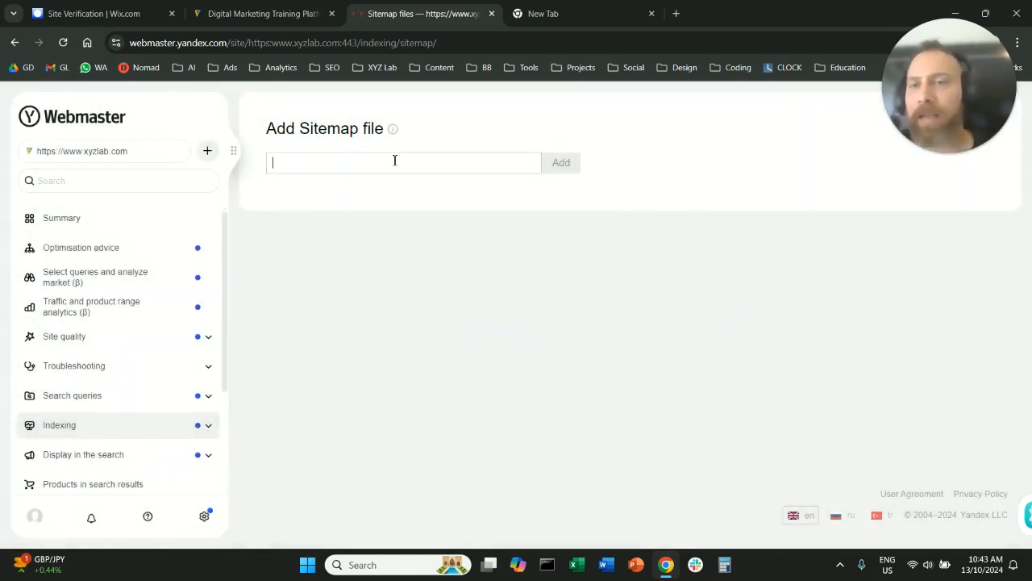
click(403, 162)
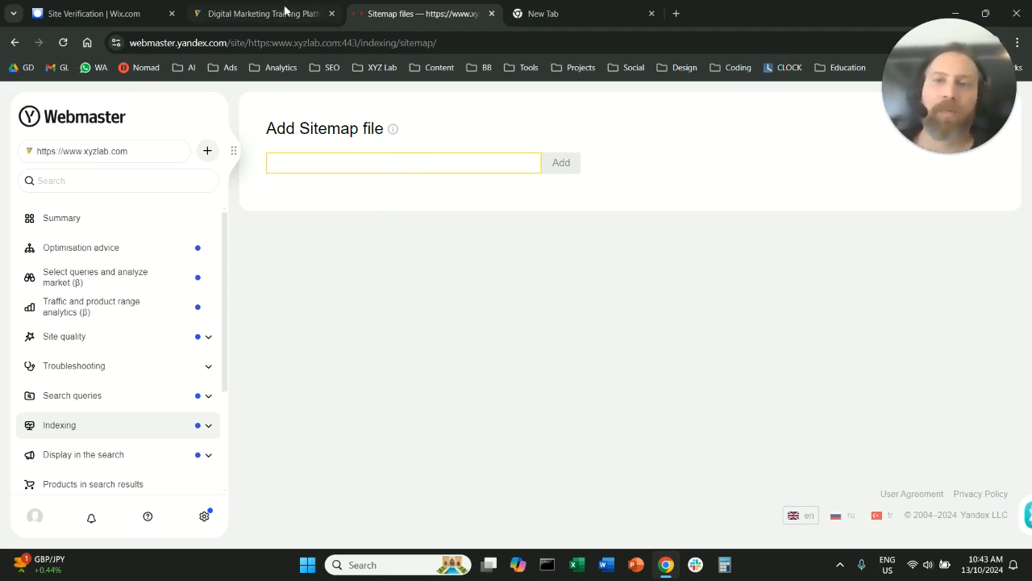
- Copy the xyzlab.com sitemap.xml address from its tab and close the XML-Sitemaps tab
click(258, 13)
text(xyzlab.com/sitemap.xml)
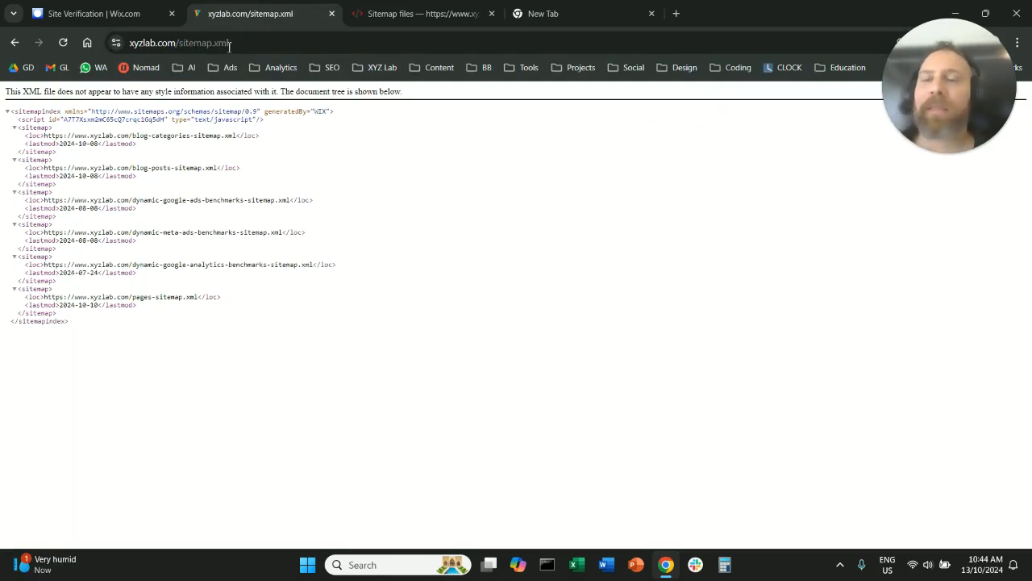
click(185, 43)
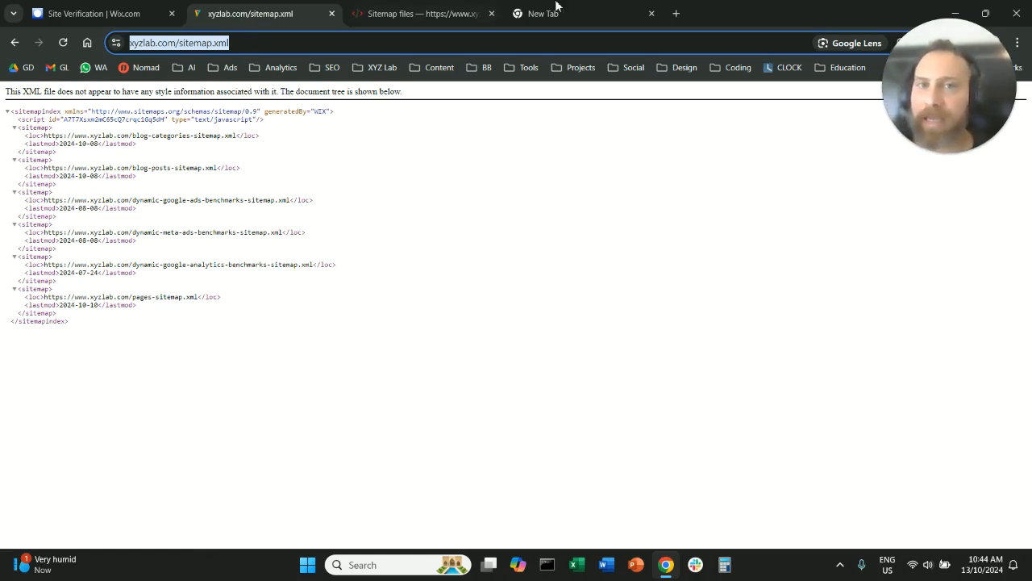
text(xml-sitemaps.com)
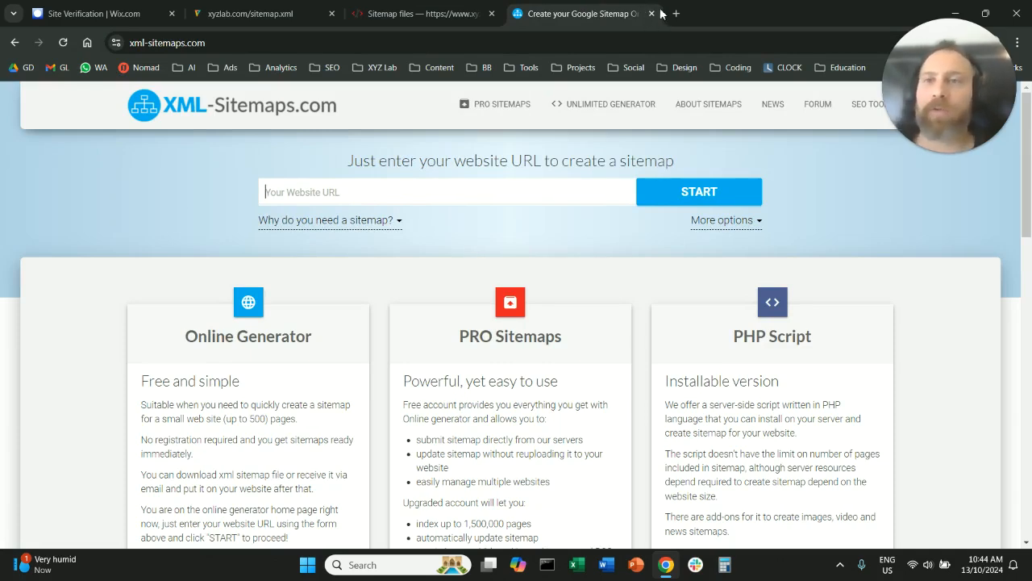
click(250, 14)
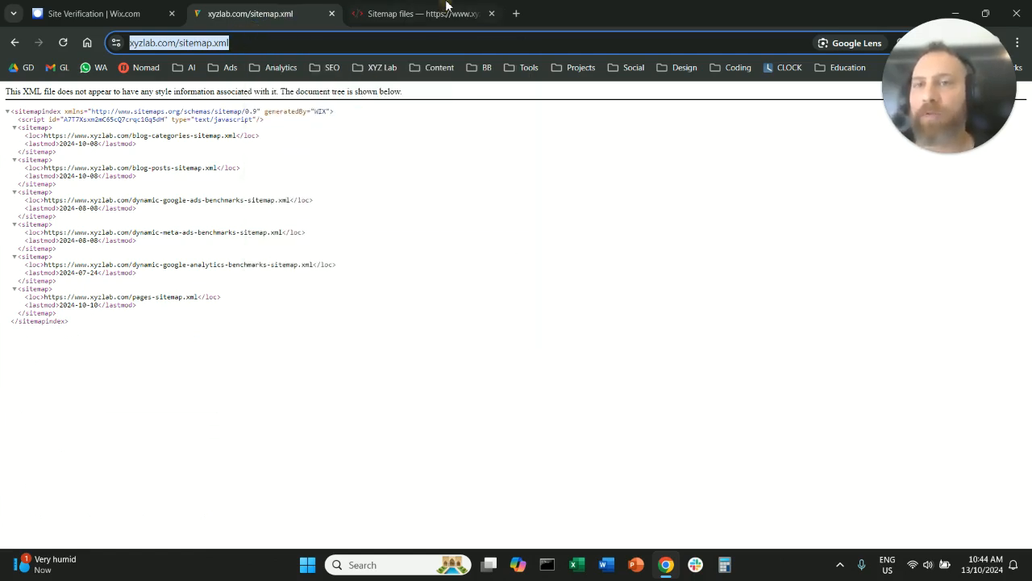
click(421, 14)
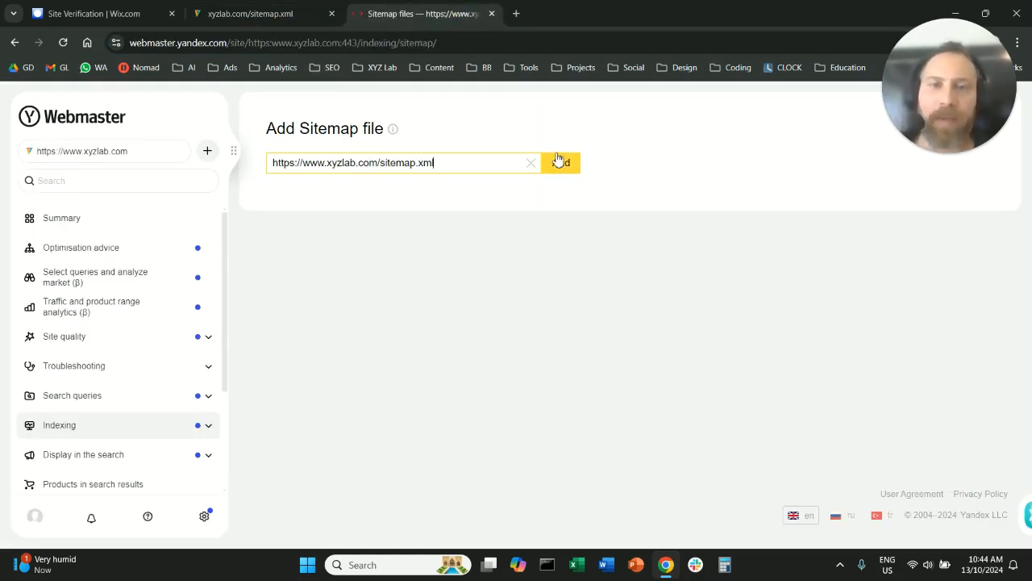
click(560, 162)
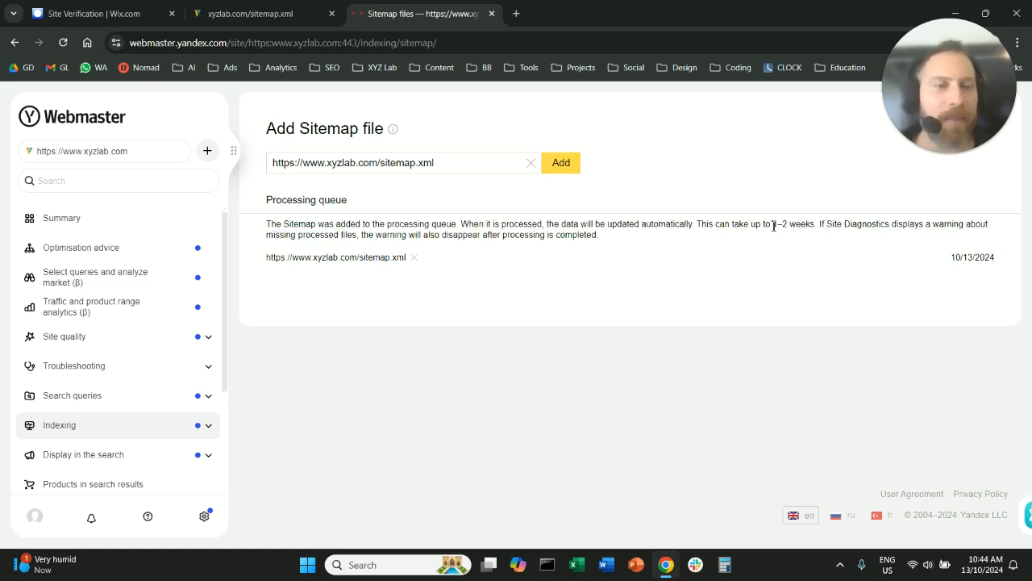
mouse_move(731, 178)
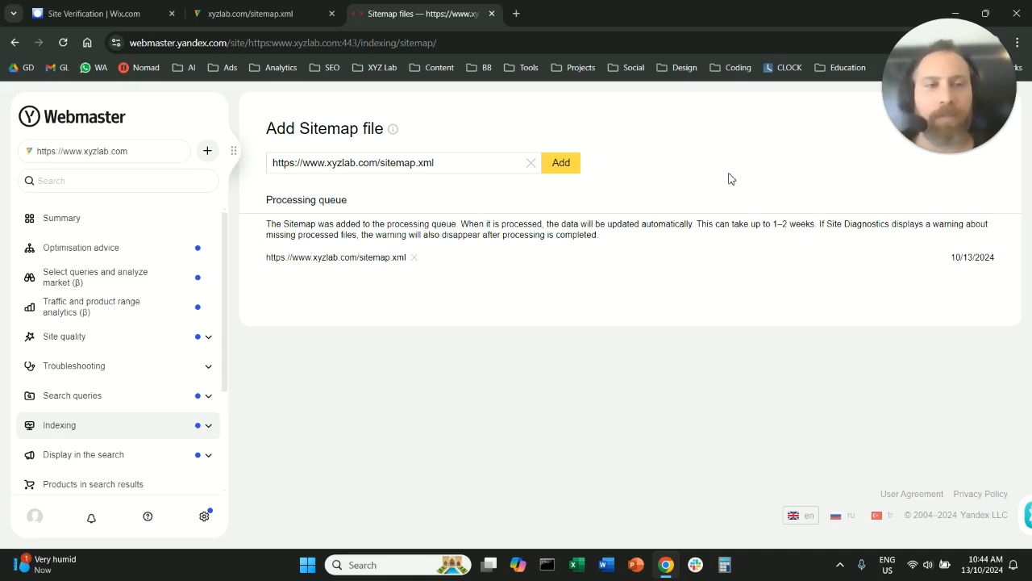
mouse_move(673, 207)
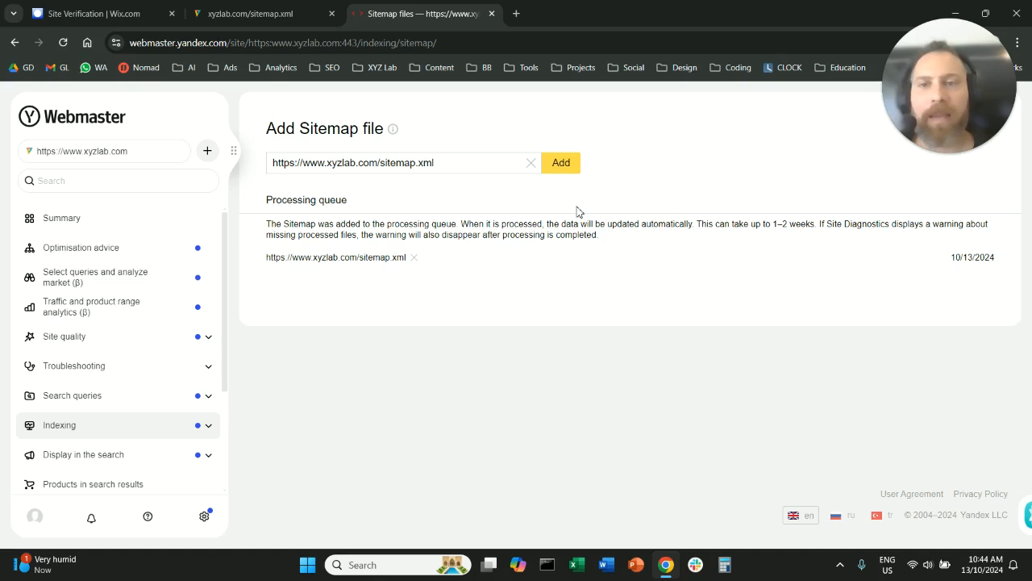
mouse_move(530, 219)
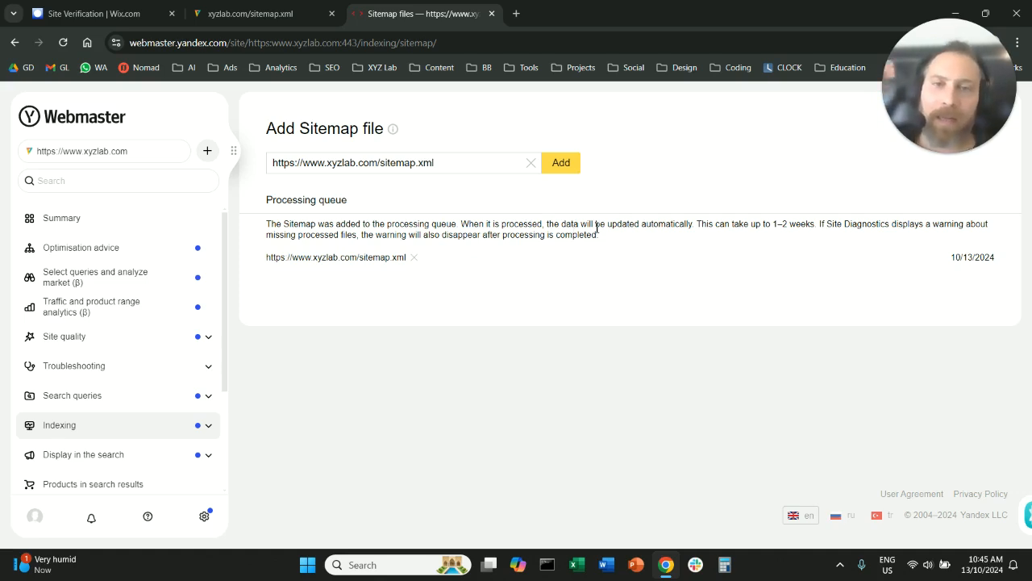
mouse_move(979, 200)
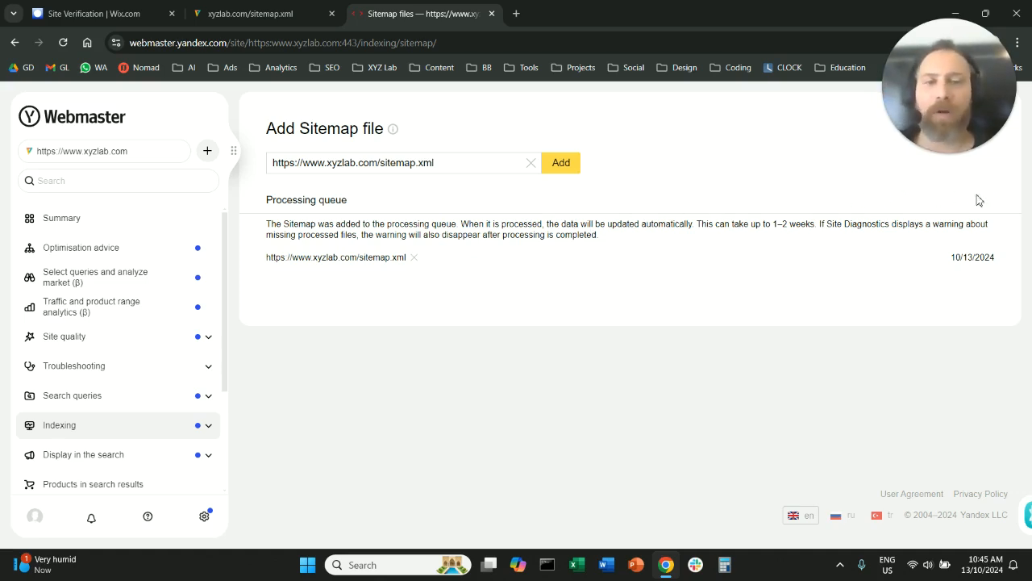